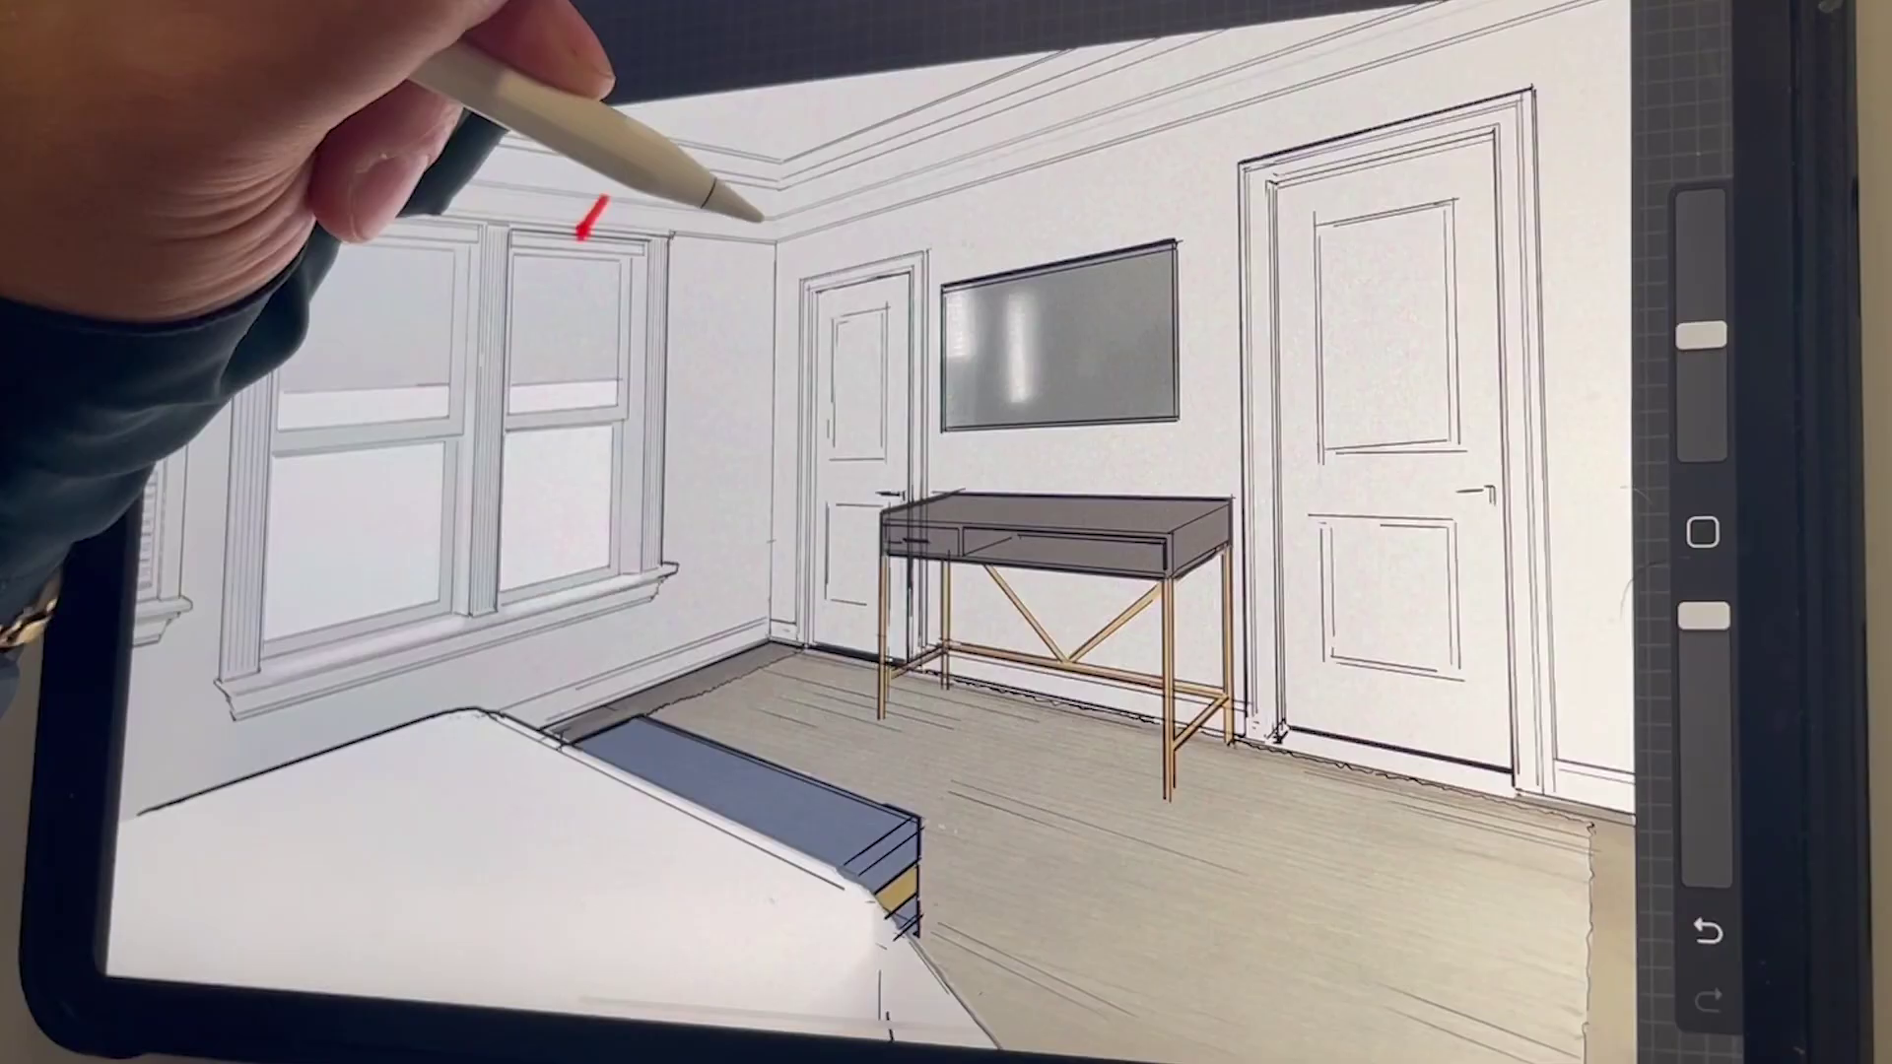
Step: Draw a red line along the soffit trim above the windows to the back corner
{"action": "left_click_drag", "start_coordinate": [579, 217], "coordinate": [772, 211]}
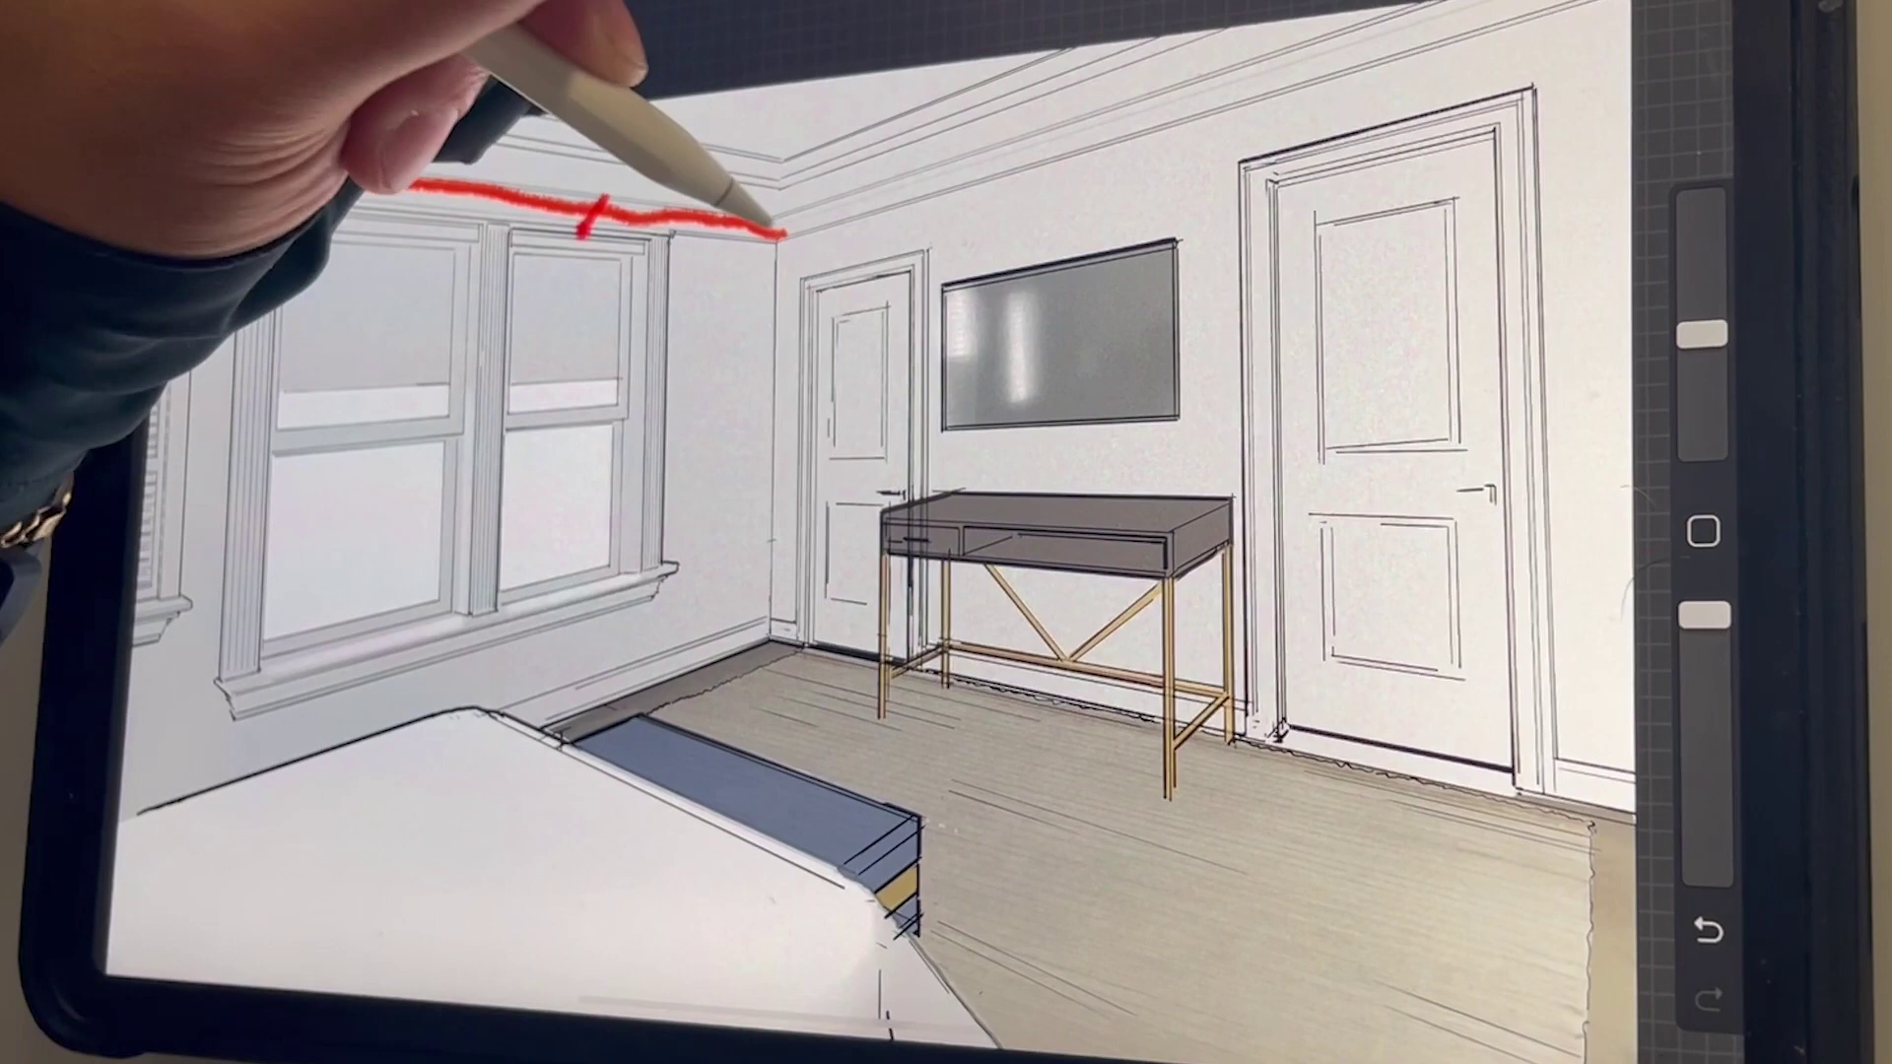